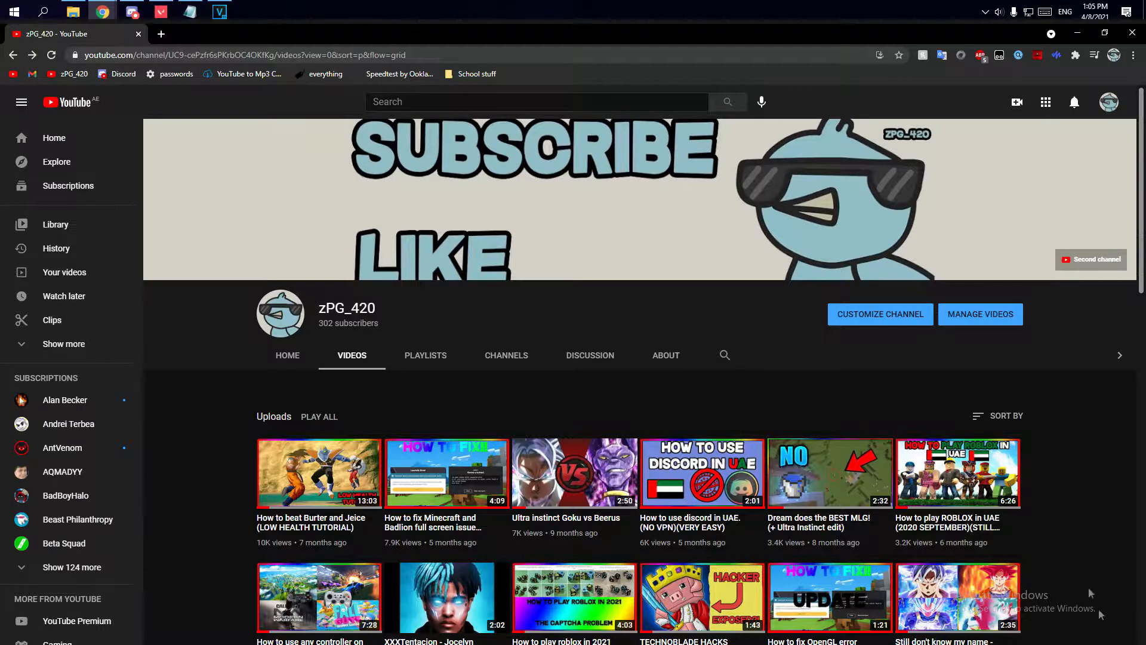
Browse the YouTube channel's videos and uploads list before heading to the desktop
left_click(830, 473)
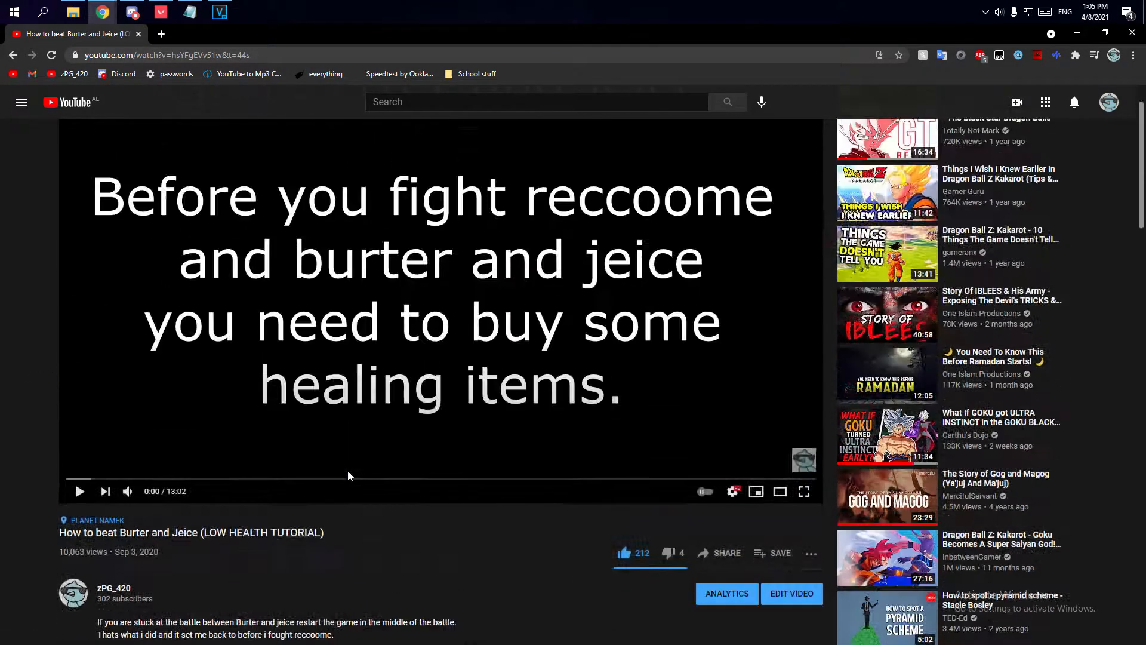
left_click(113, 587)
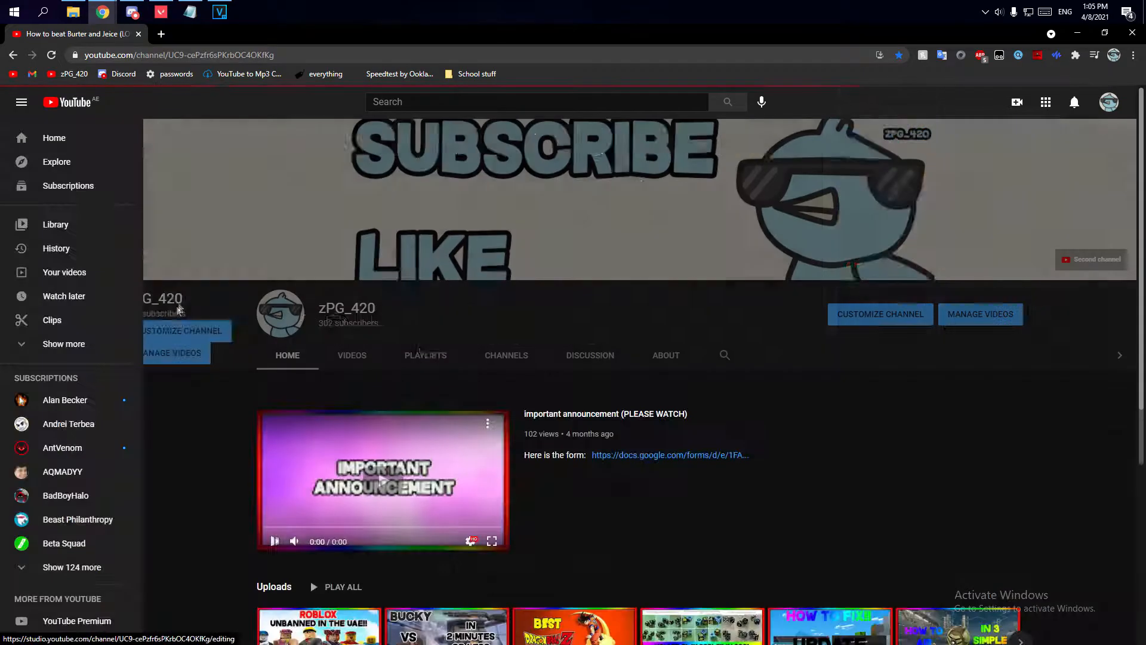
left_click(351, 355)
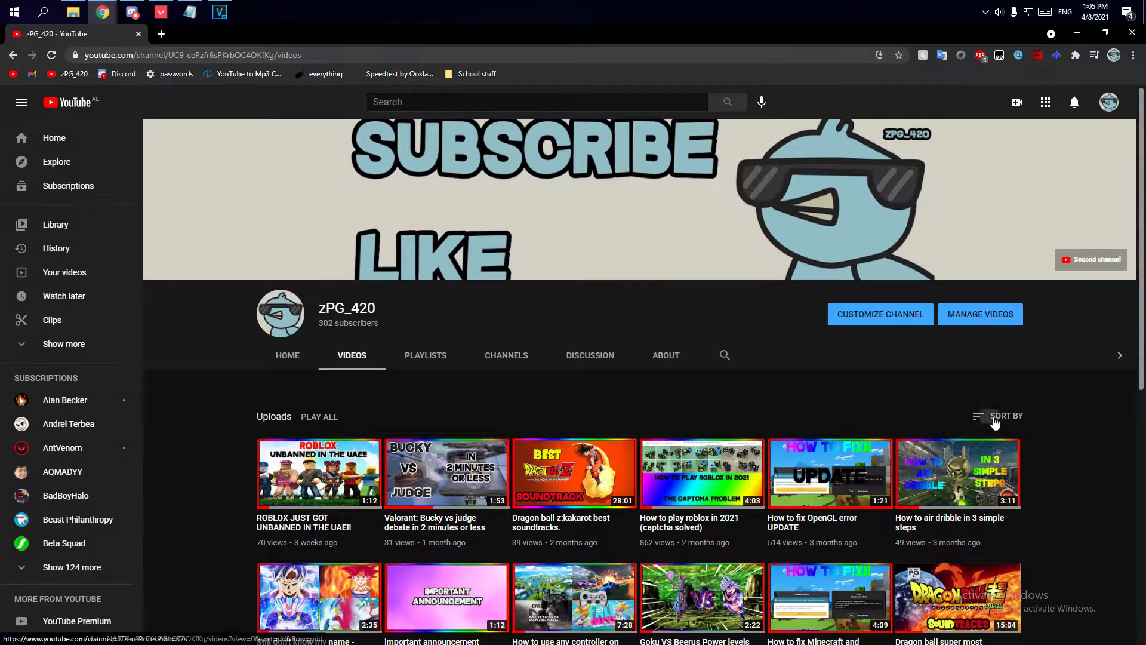
left_click(1005, 415)
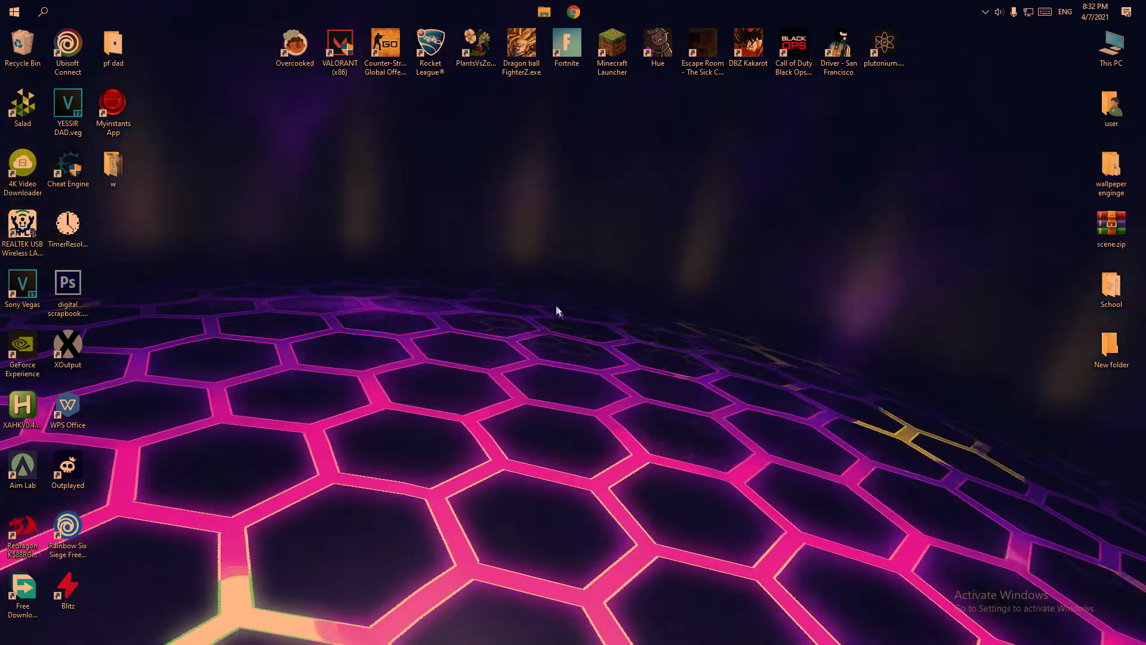
Reach Display 1's adapter properties through Display settings > Advanced display settings
right_click(557, 310)
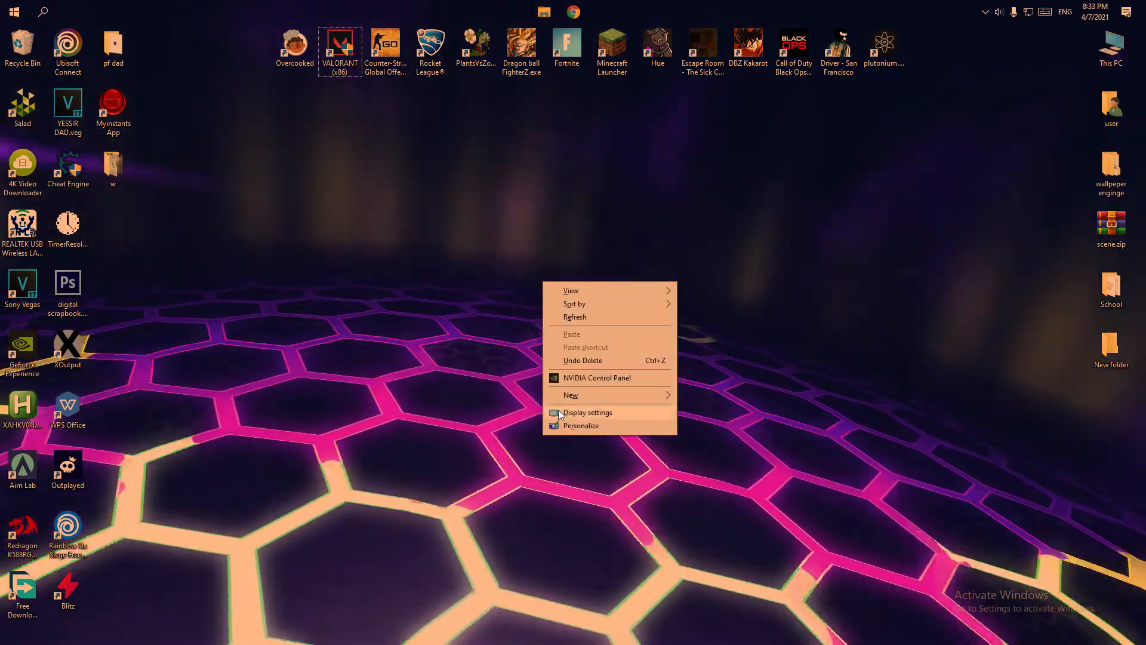
left_click(586, 412)
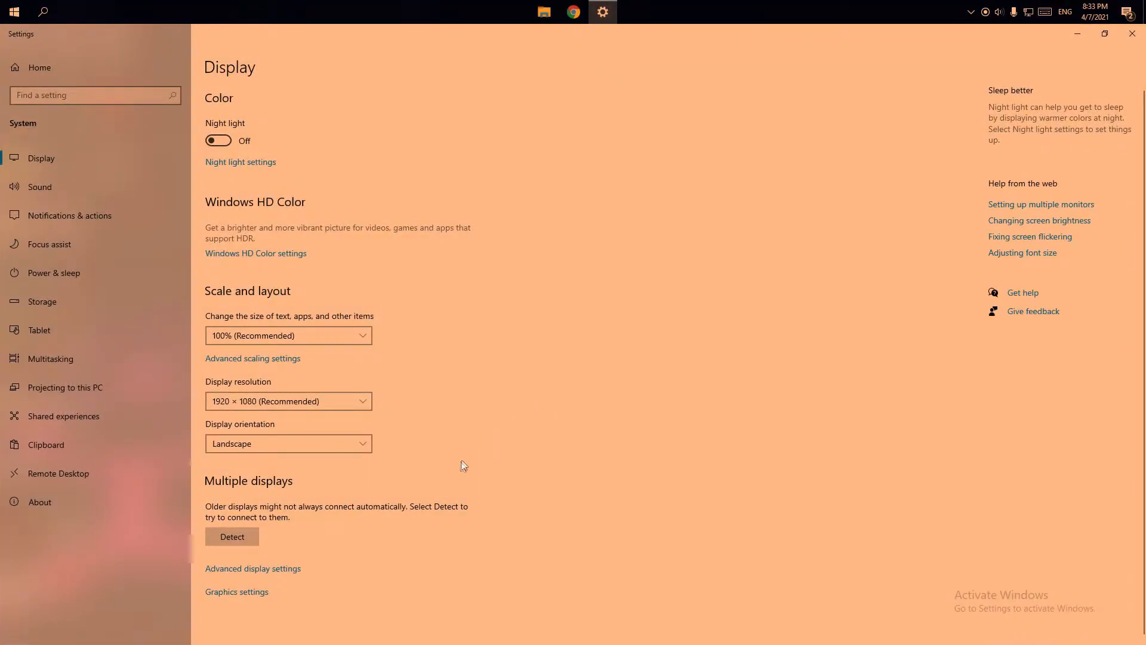
left_click(253, 568)
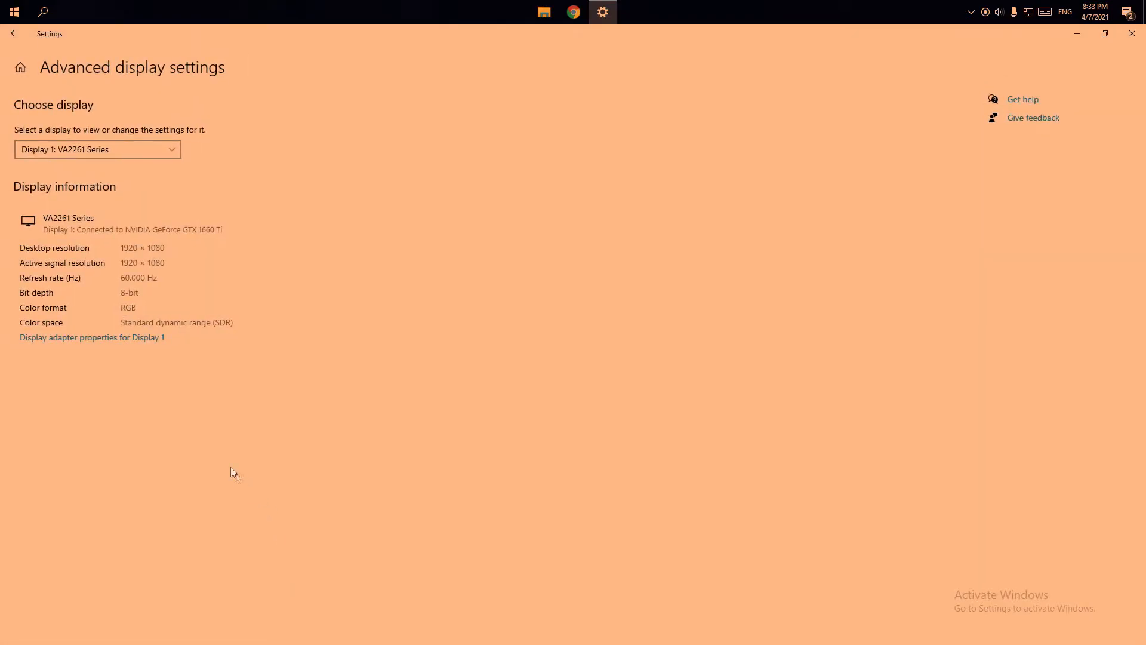
mouse_move(139, 343)
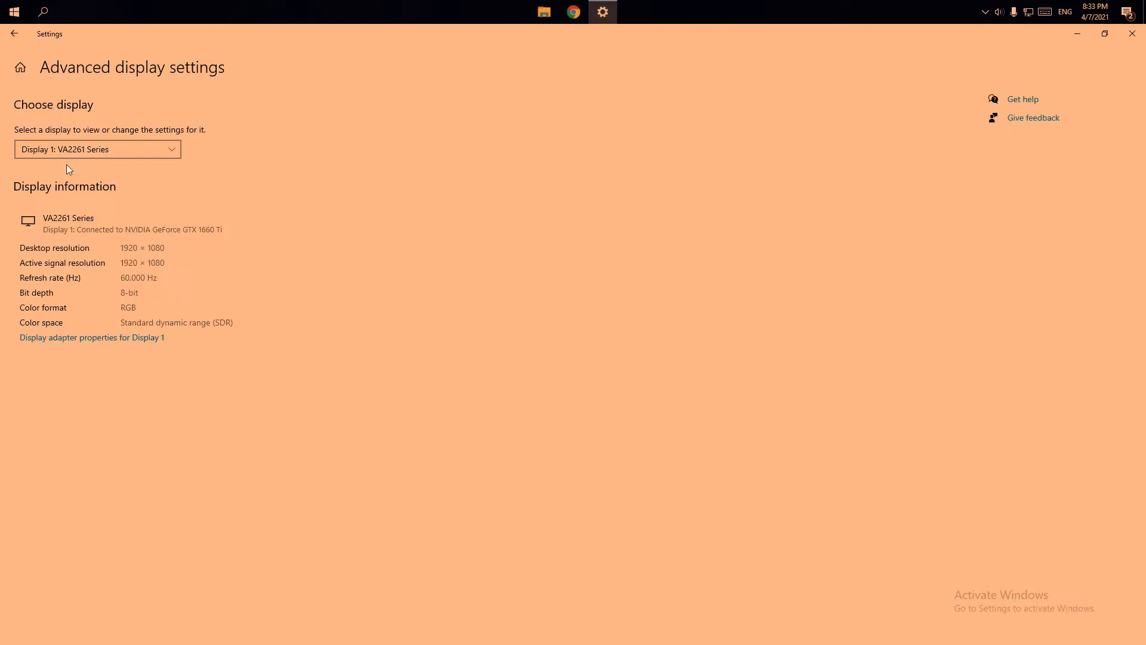
left_click(91, 337)
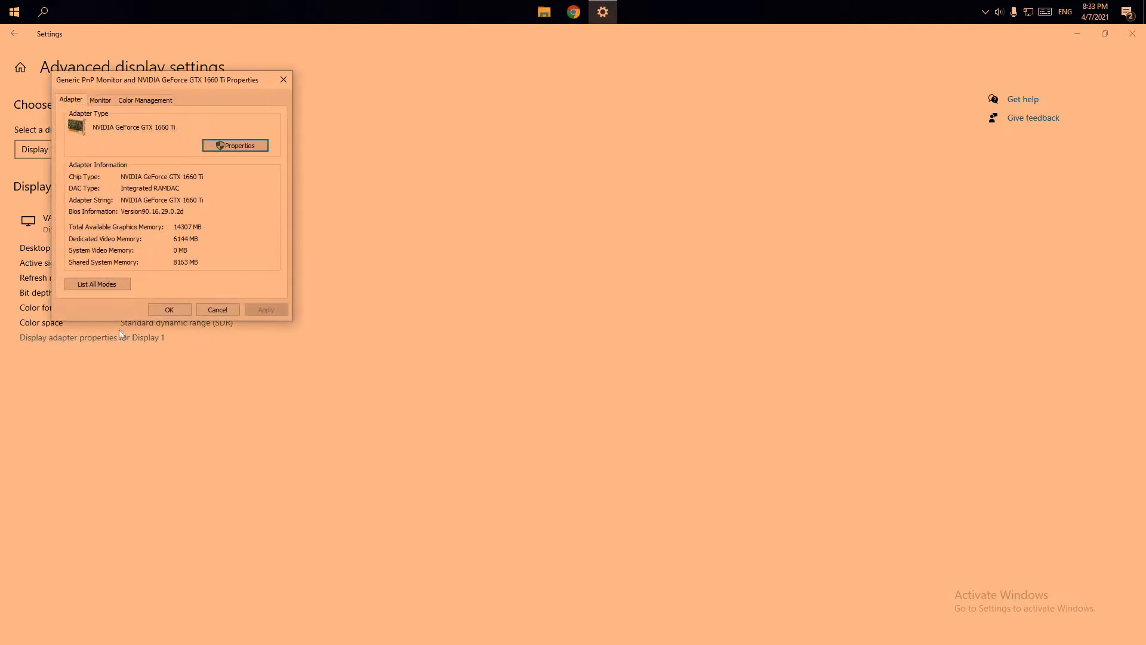
Set the monitor's screen refresh rate to 60 Hertz and apply it
left_click(99, 101)
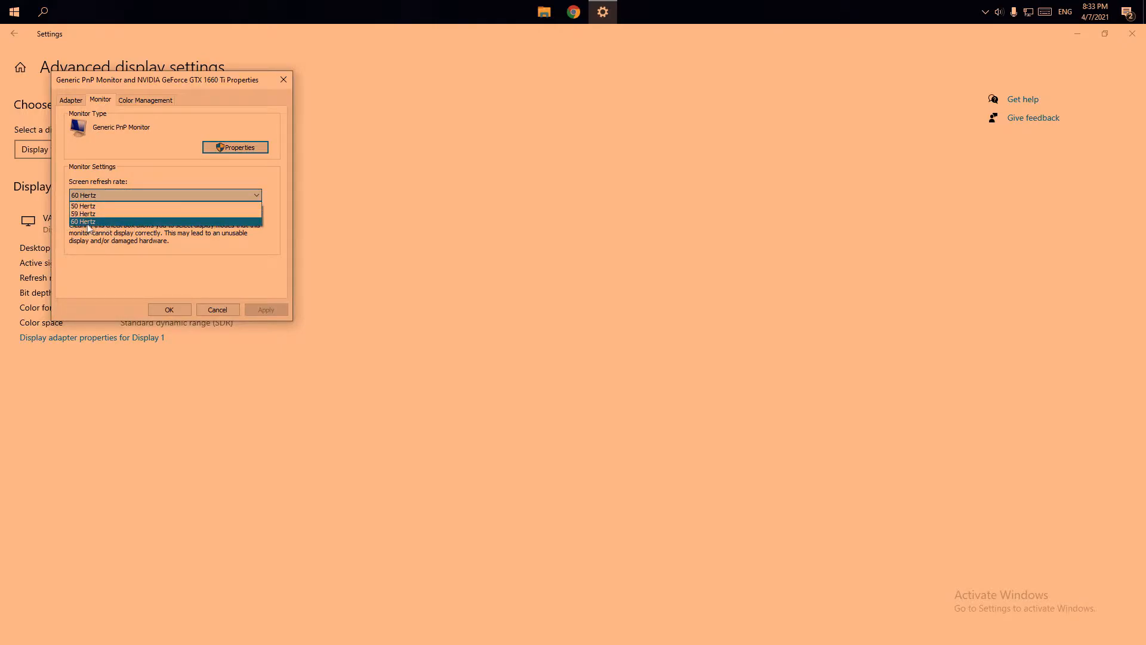
left_click(82, 221)
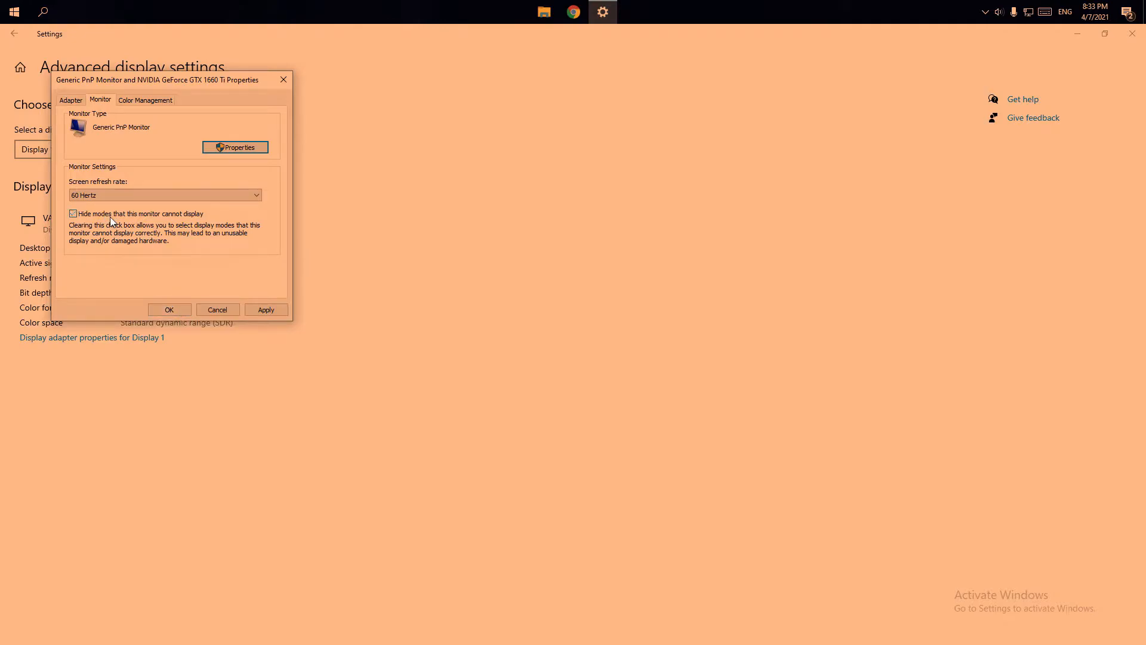
left_click(73, 213)
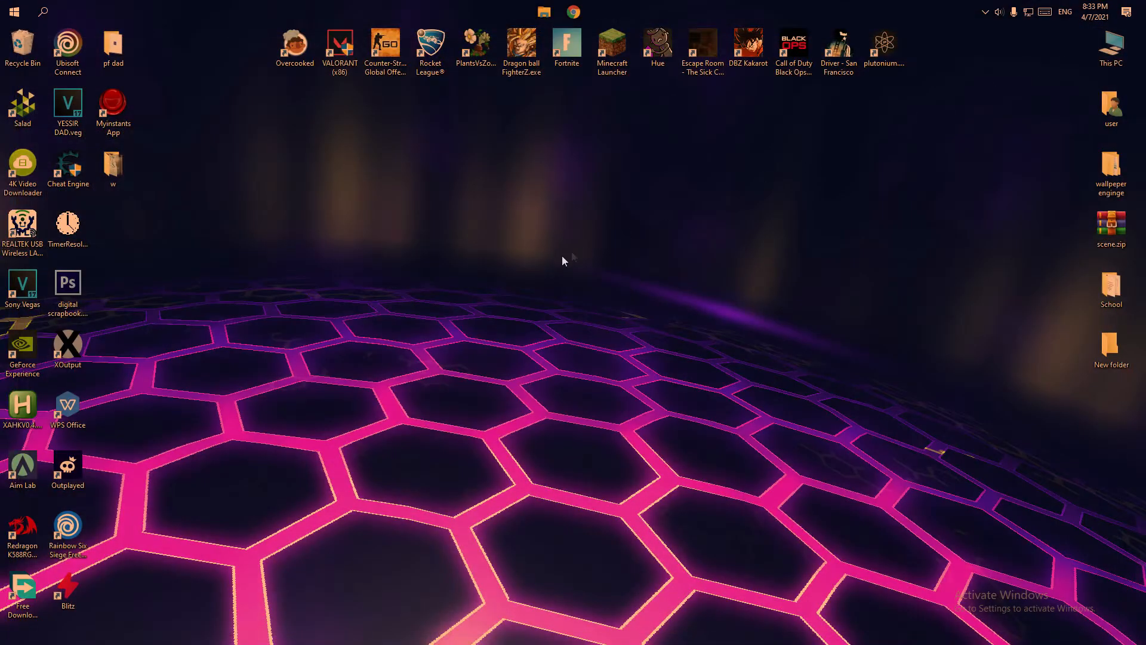
In NVIDIA Control Panel's Change resolution page, keep 1920 × 1080 at 60Hz
left_click(338, 48)
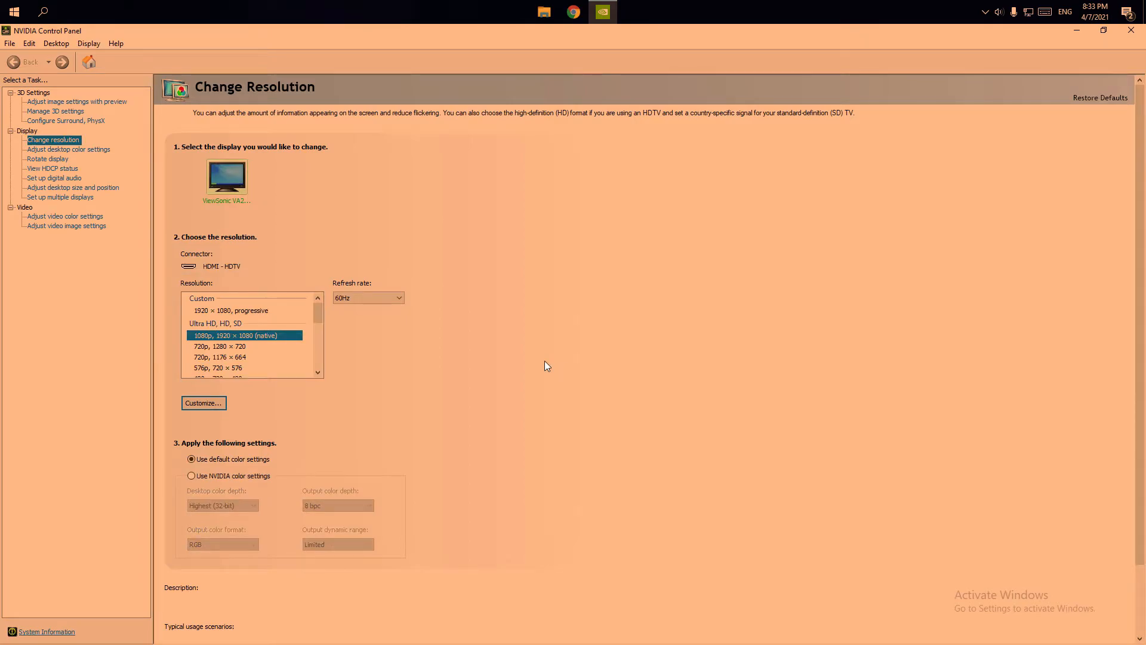
left_click(369, 298)
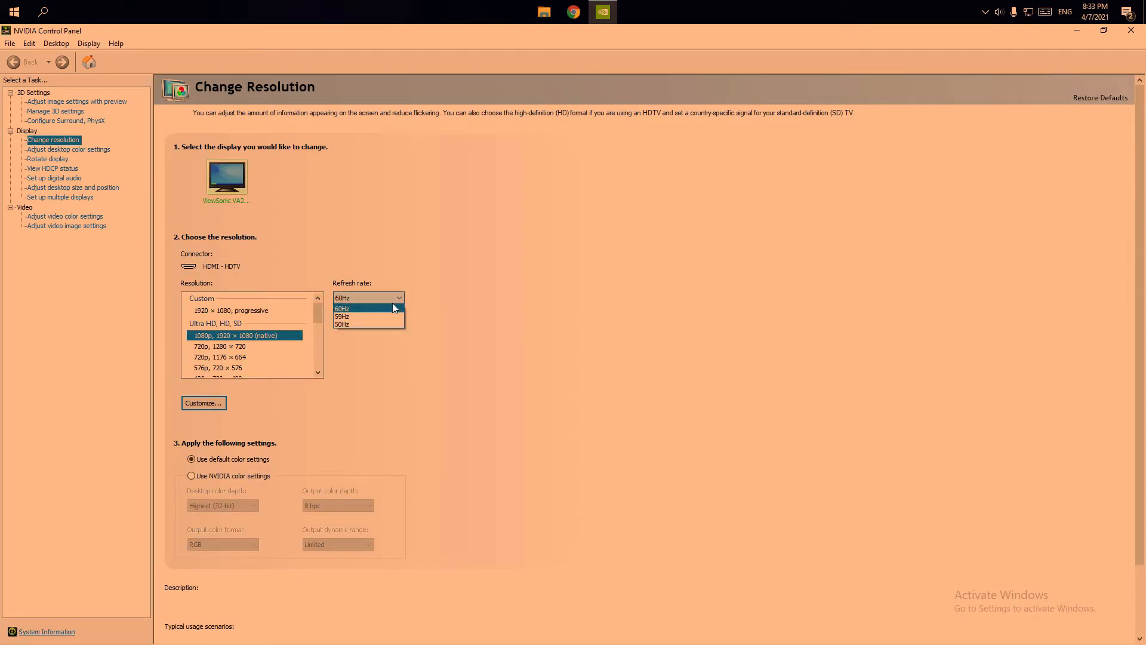
left_click(369, 308)
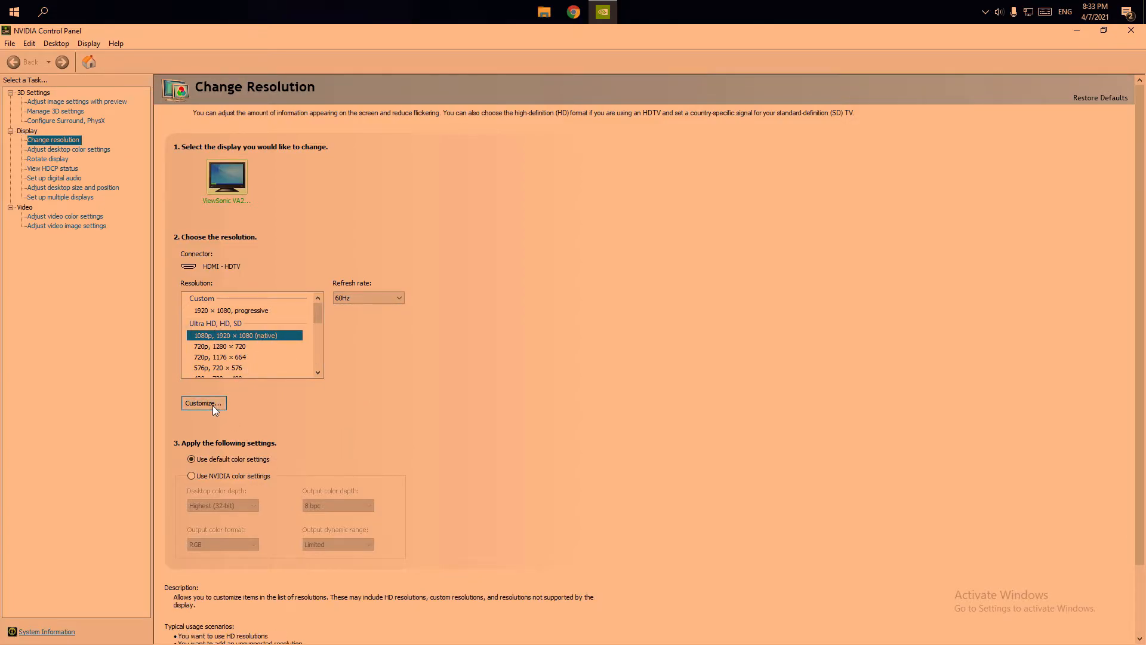
Review the custom resolutions list and the Create Custom Resolution dialog, closing both without adding one
left_click(203, 403)
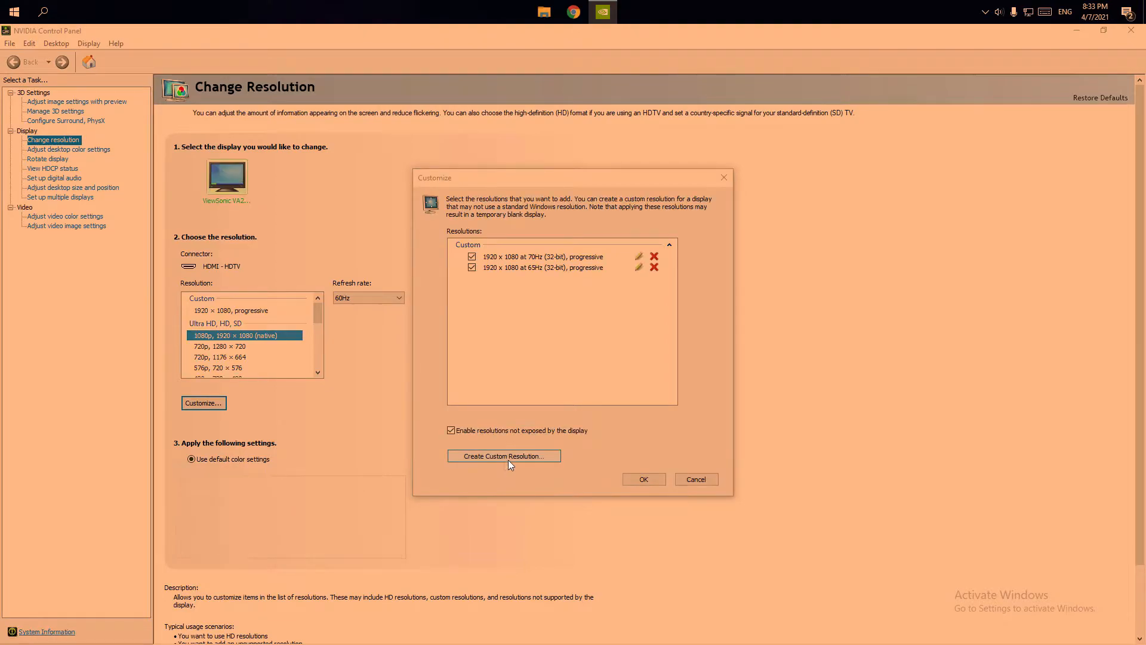
left_click(504, 454)
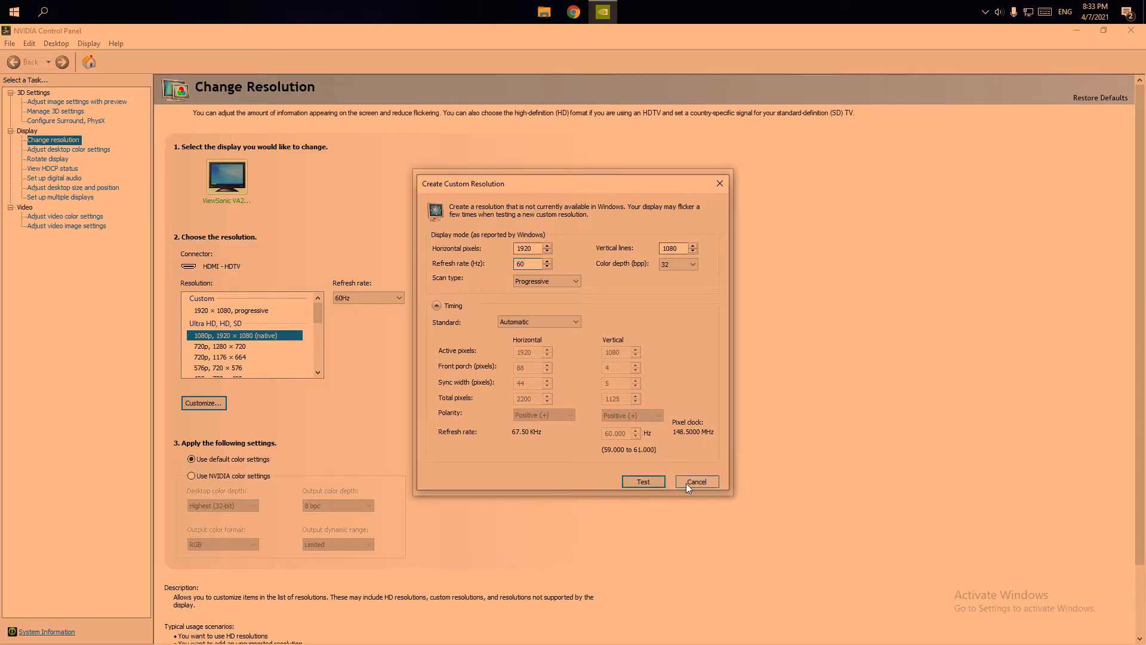
left_click(694, 481)
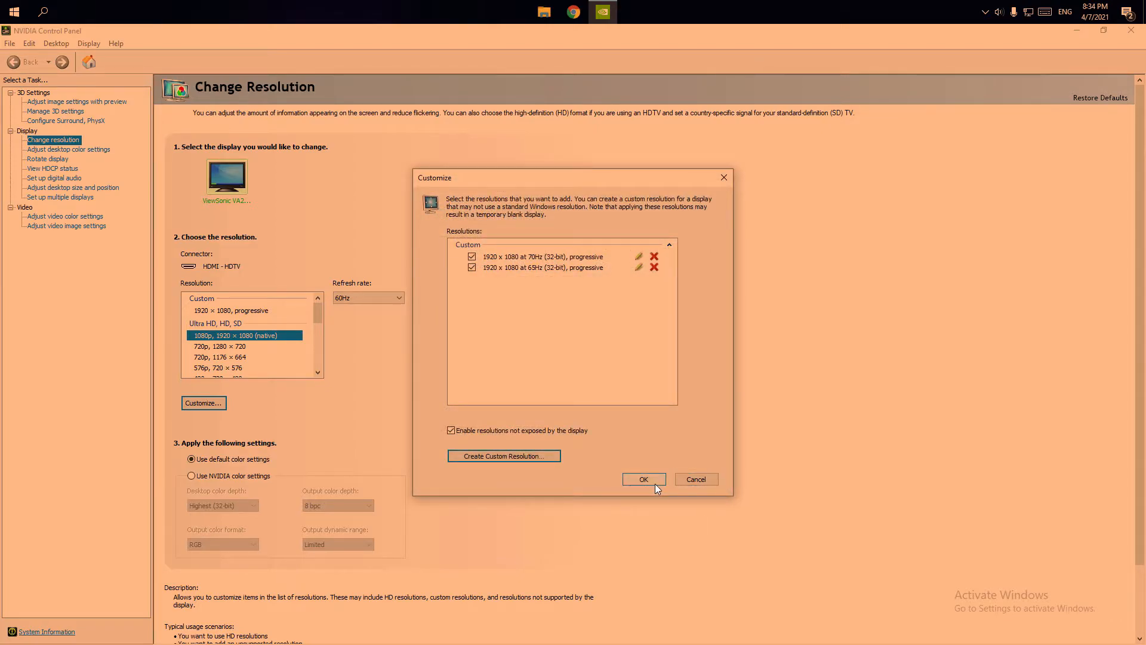
left_click(642, 479)
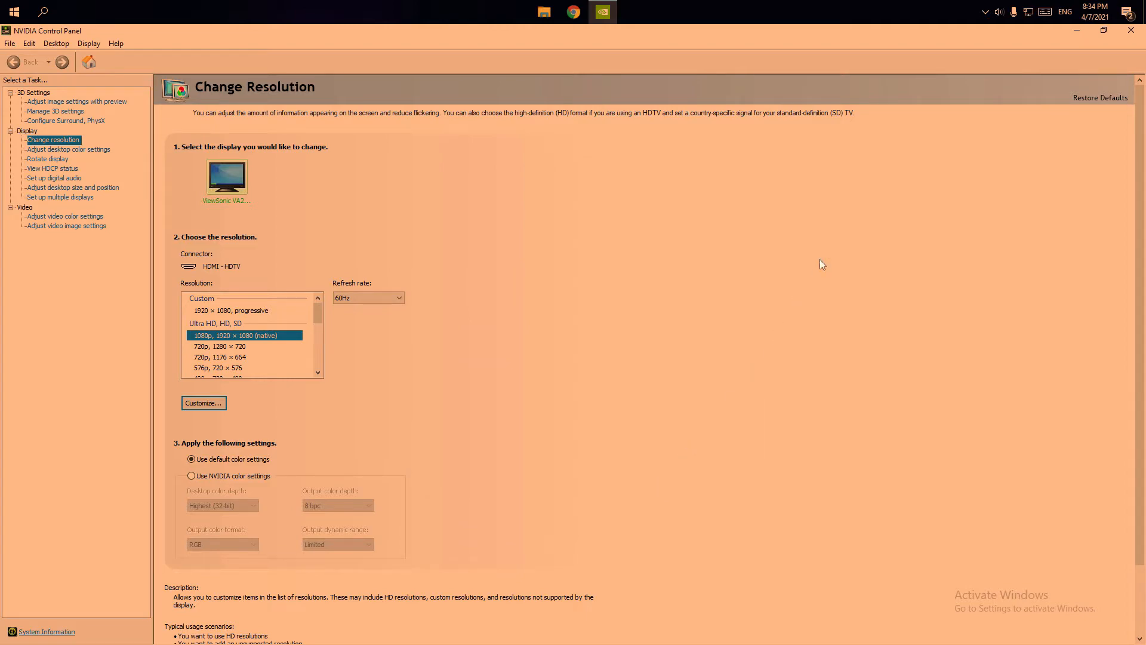